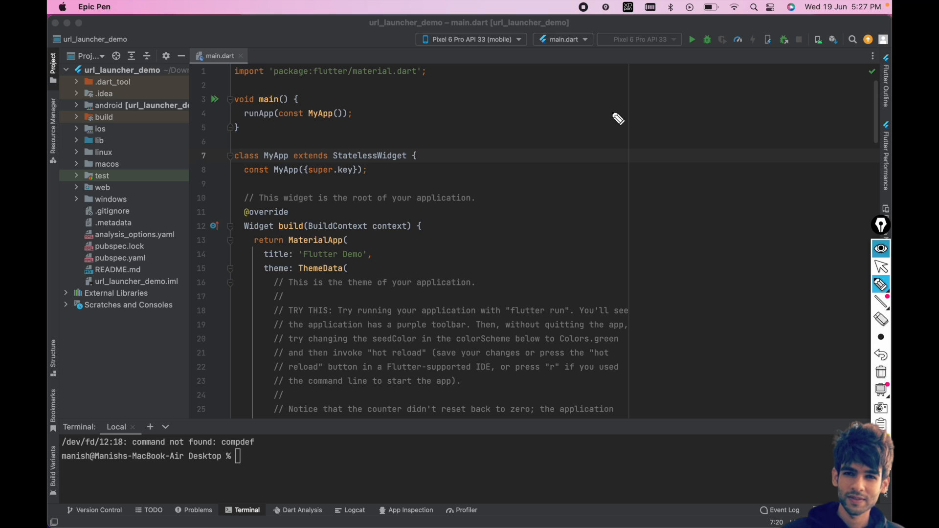
{"action": "mouse_move", "coordinate": [607, 101]}
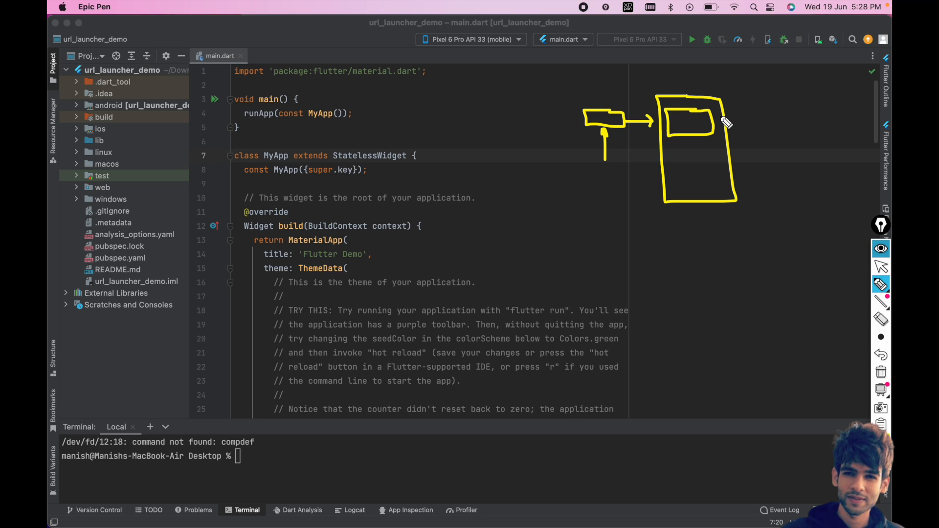
{"action": "mouse_move", "coordinate": [604, 154]}
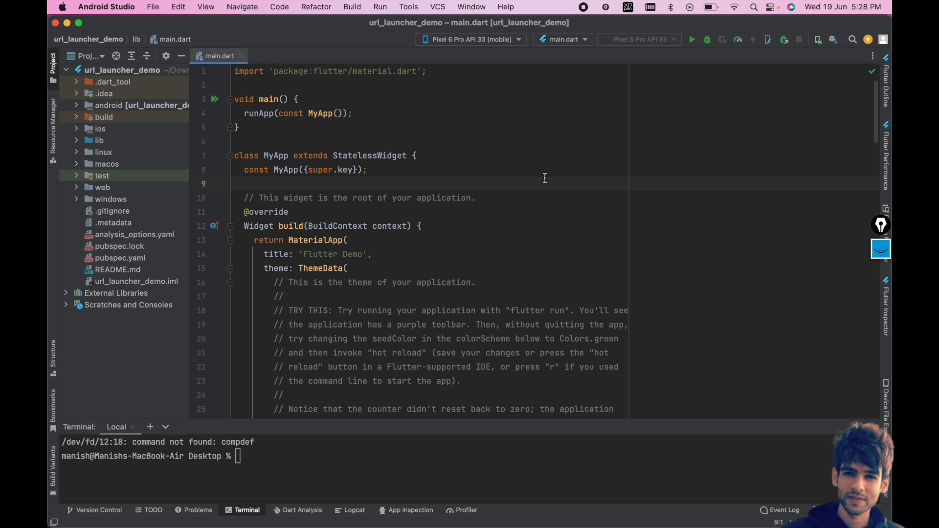
- Navigate to codzify.com in Chrome and open the Flutter URL launcher tutorial from Tutorials
{"action": "left_click", "coordinate": [235, 183]}
{"action": "type", "text": "codzify"}
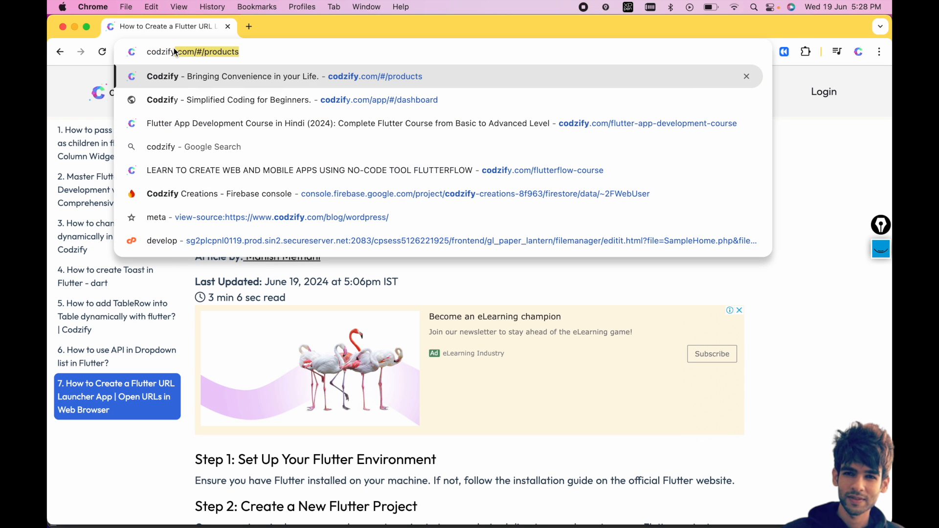
{"action": "key", "text": "Escape"}
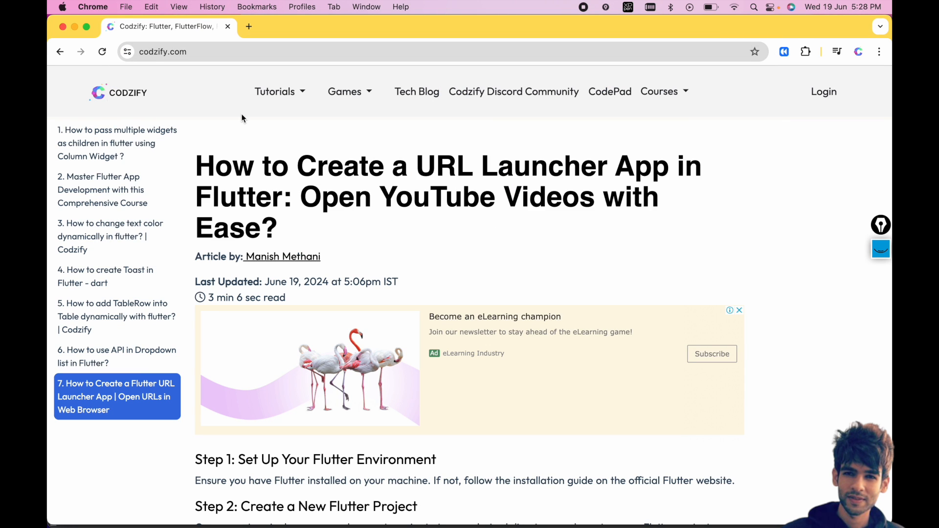
{"action": "left_click", "coordinate": [275, 91]}
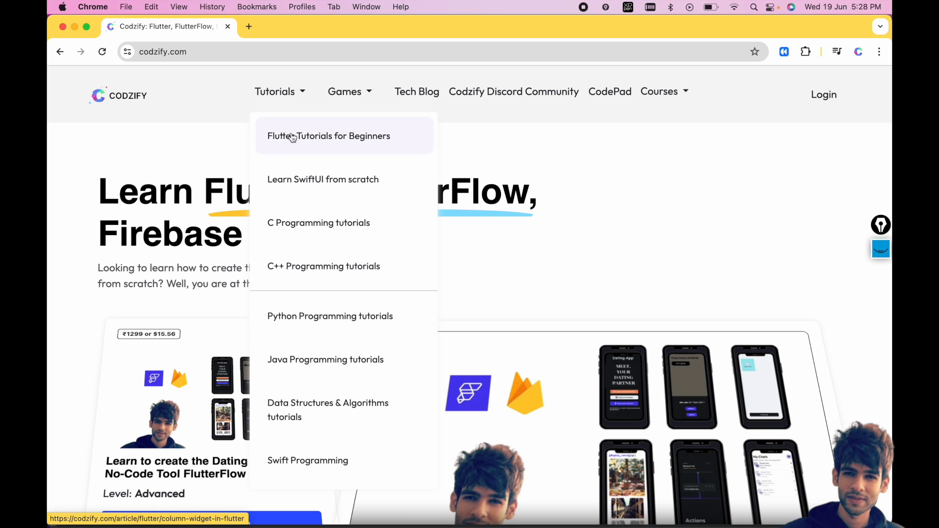
{"action": "left_click", "coordinate": [329, 136]}
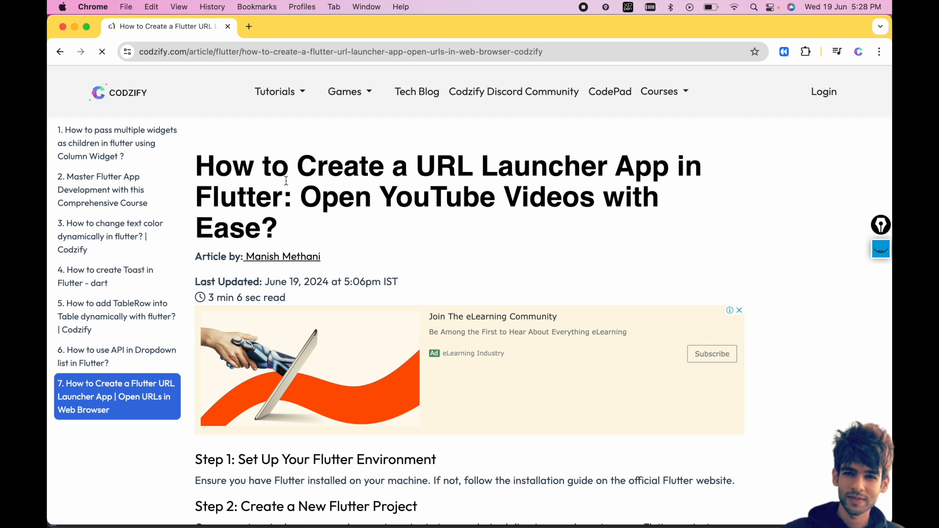
- Scroll the article to Step 1 and highlight its heading and explanation text
{"action": "scroll", "scroll_direction": "down", "scroll_amount": 3}
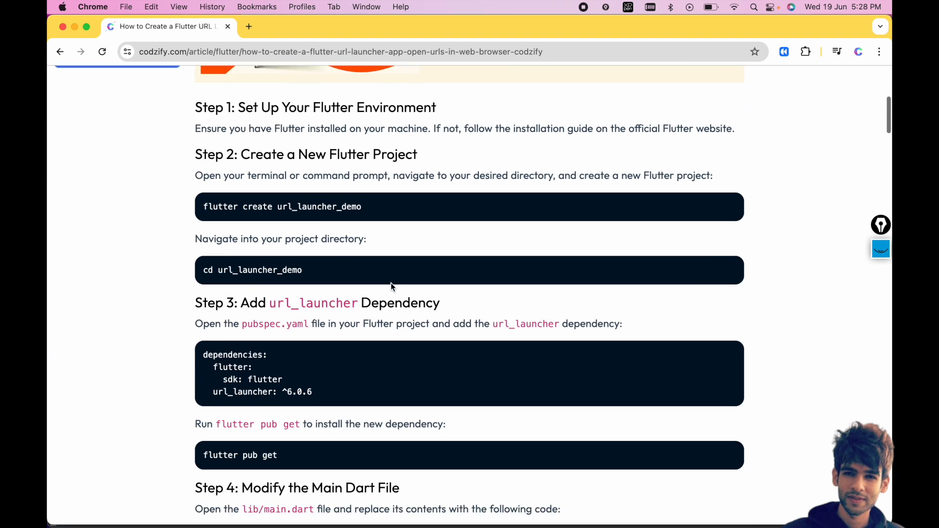
{"action": "scroll", "scroll_direction": "down", "scroll_amount": 3}
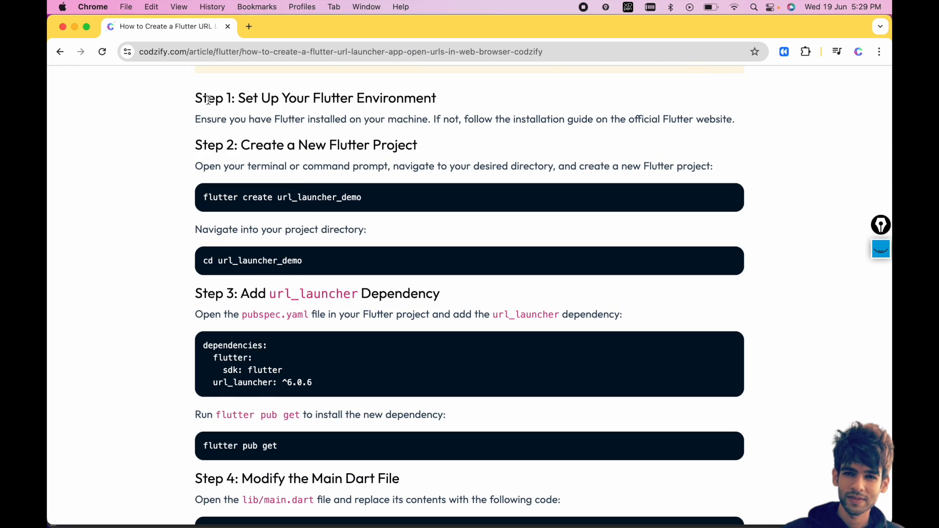
{"action": "double_click", "coordinate": [210, 98]}
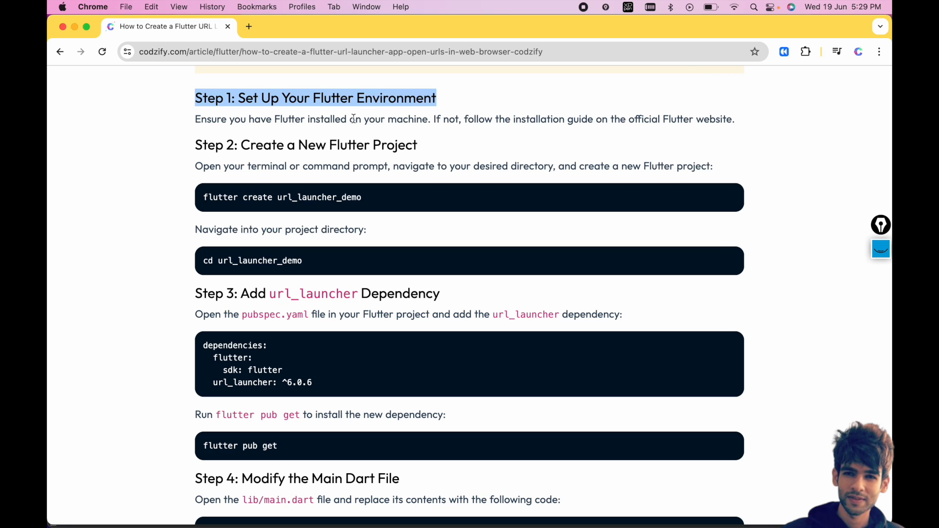
{"action": "double_click", "coordinate": [210, 119]}
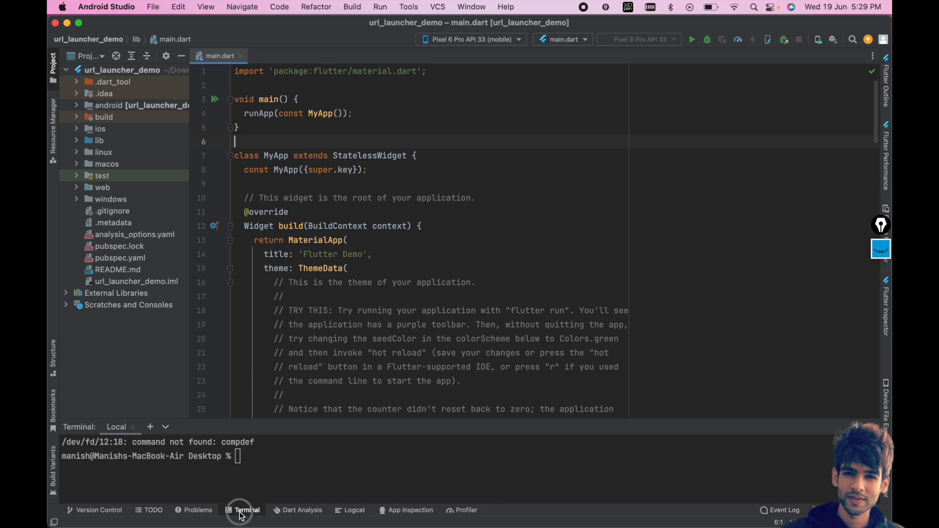
- Run cd Desktop and flutter create url_launcher_demo in the terminal
{"action": "type", "text": "c"}
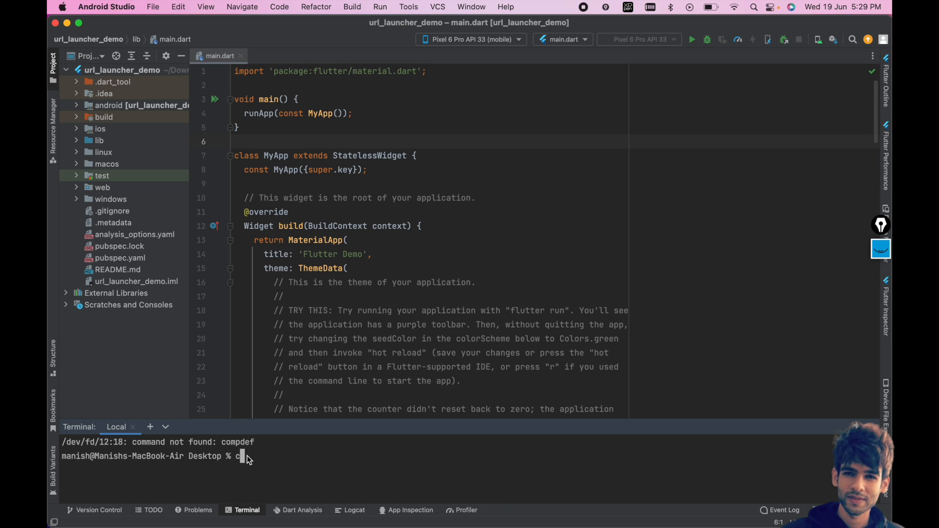
{"action": "type", "text": "cd Desktop"}
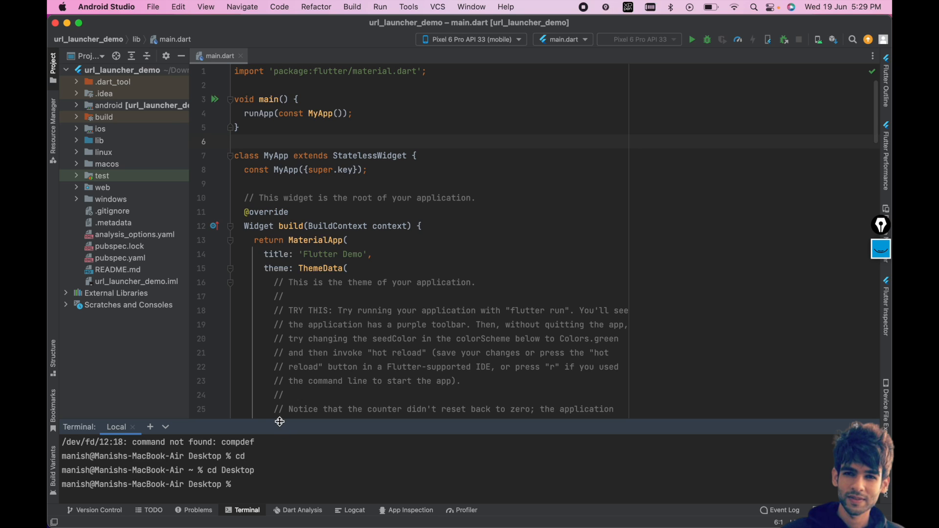
{"action": "type", "text": "flutter create url_launcher_demo"}
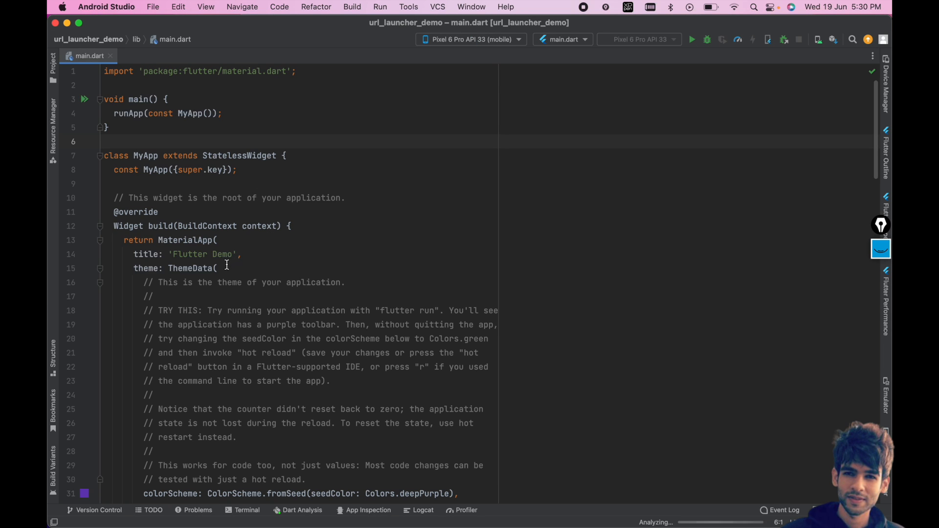
- Switch the Project panel from the Android view to the full Project folder structure
{"action": "left_click", "coordinate": [51, 60]}
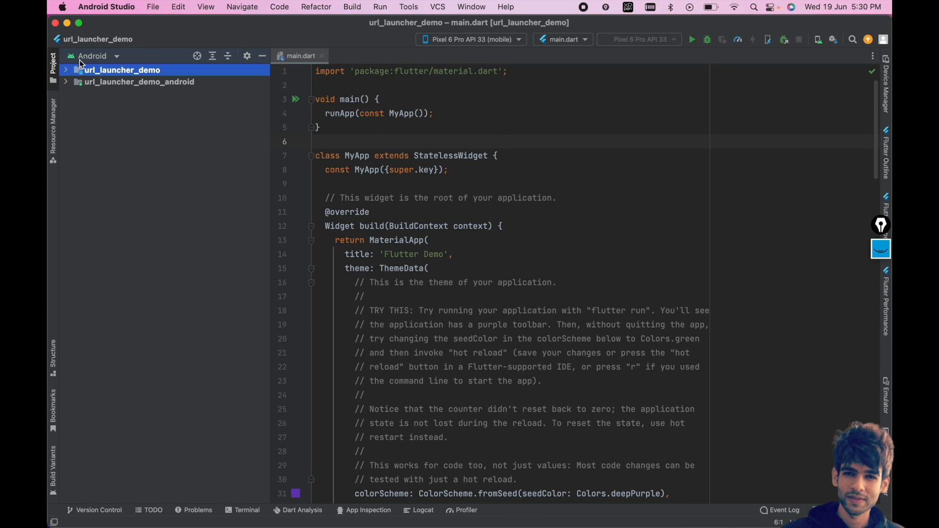
{"action": "left_click", "coordinate": [93, 56]}
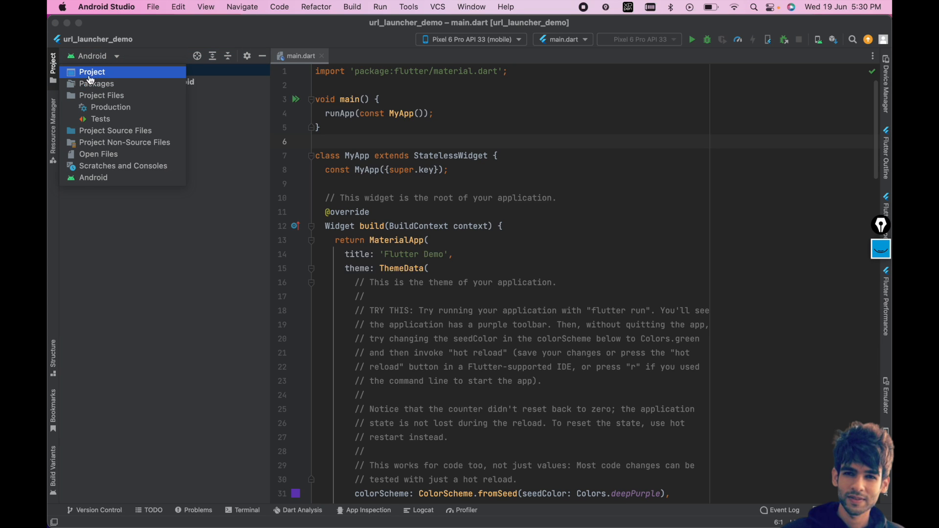
{"action": "left_click", "coordinate": [92, 71]}
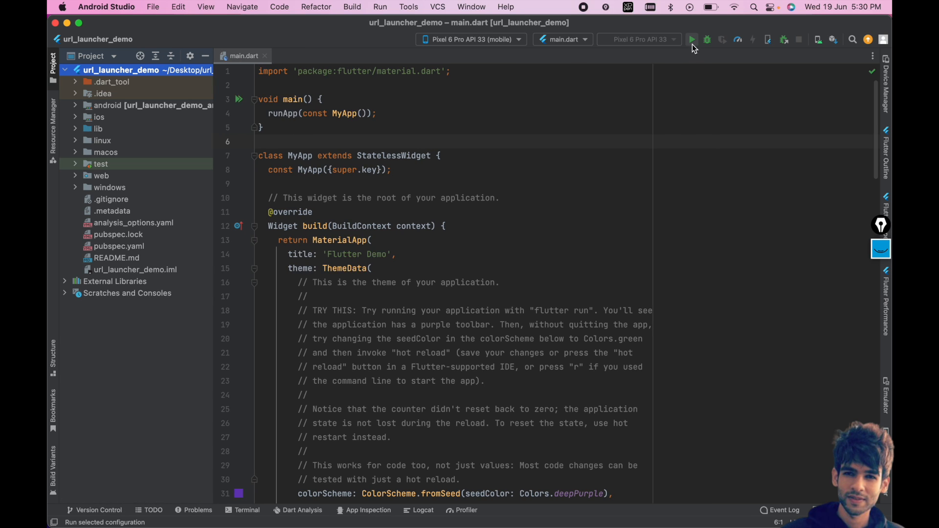
- Run the default app on the emulator and return to the tutorial in Chrome
{"action": "left_click", "coordinate": [692, 39]}
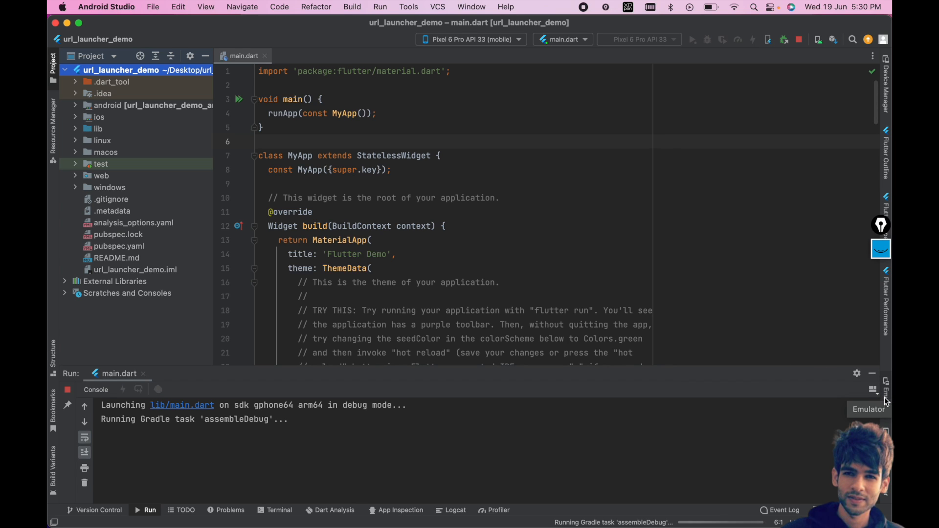
{"action": "key", "text": "cmd+tab"}
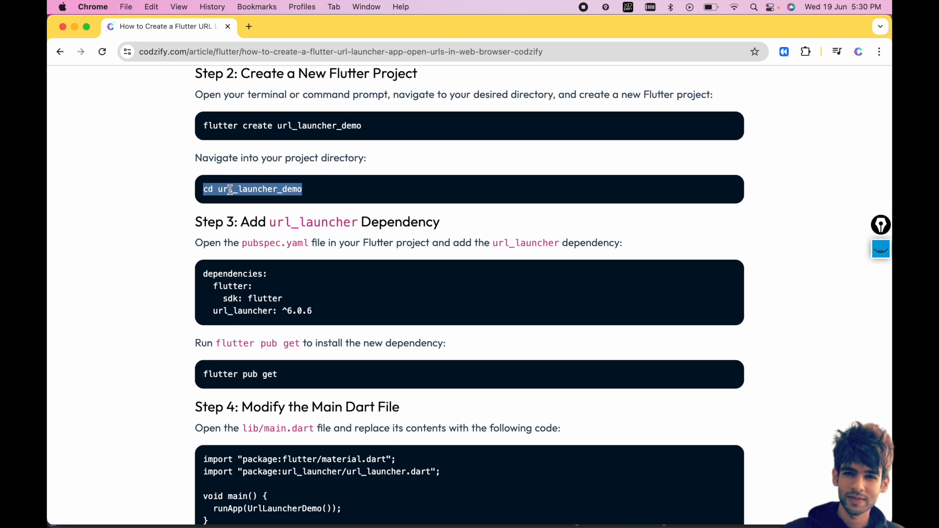
- Scroll to Step 3 and highlight the dependencies code snippet
{"action": "scroll", "scroll_direction": "down", "scroll_amount": 3}
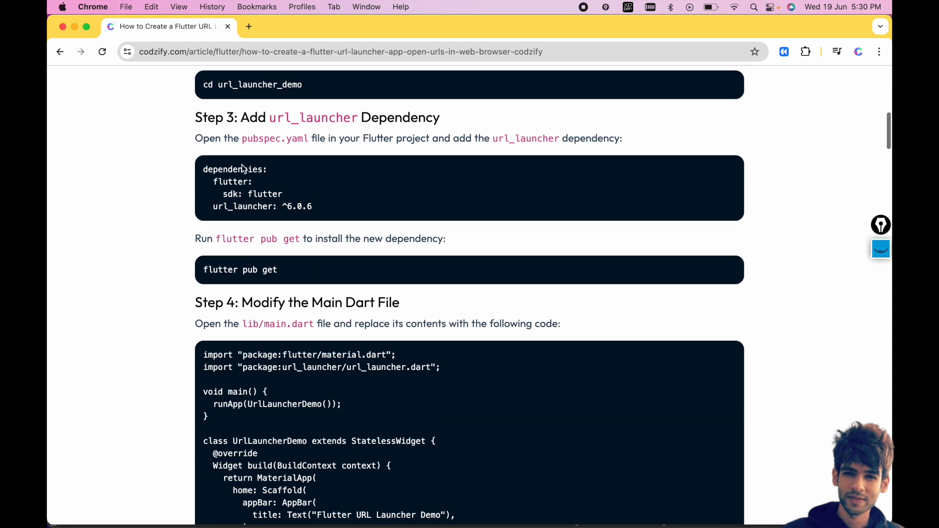
{"action": "double_click", "coordinate": [234, 169]}
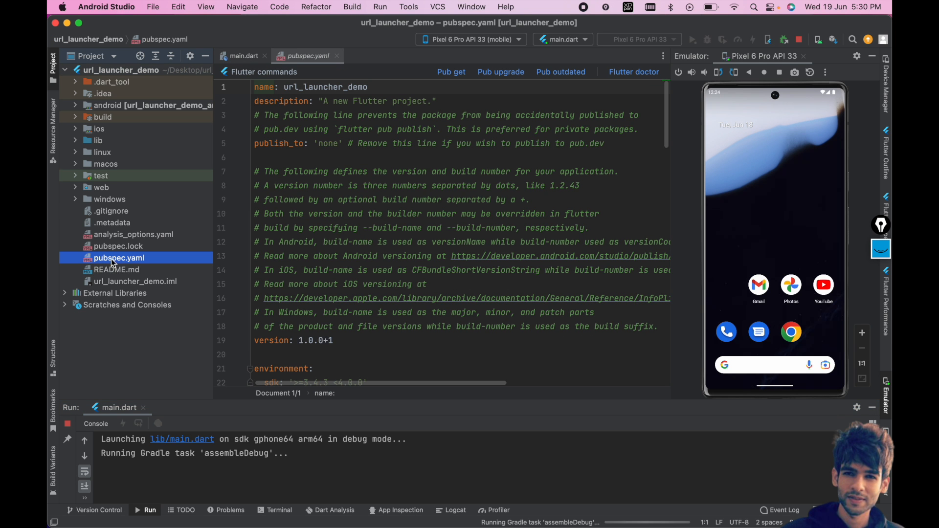
- Add url_launcher: ^6.0.6 under dependencies in pubspec.yaml and run Pub get
{"action": "scroll", "scroll_direction": "down", "scroll_amount": 3}
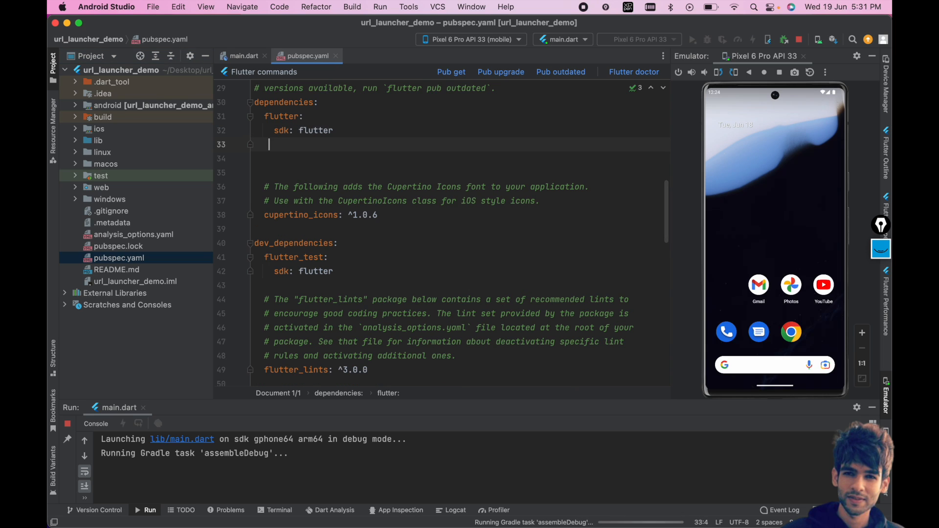
{"action": "type", "text": "url_launcher: ^6.0.6"}
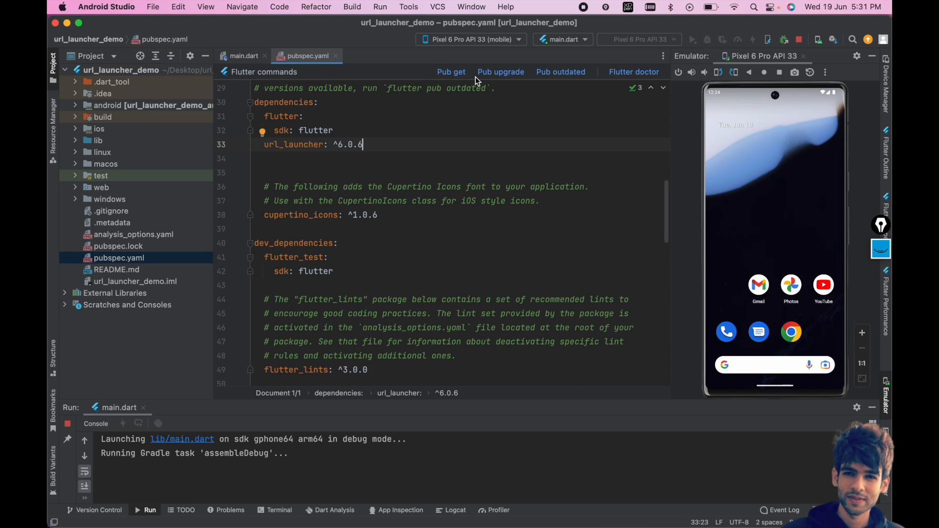
{"action": "left_click", "coordinate": [451, 71]}
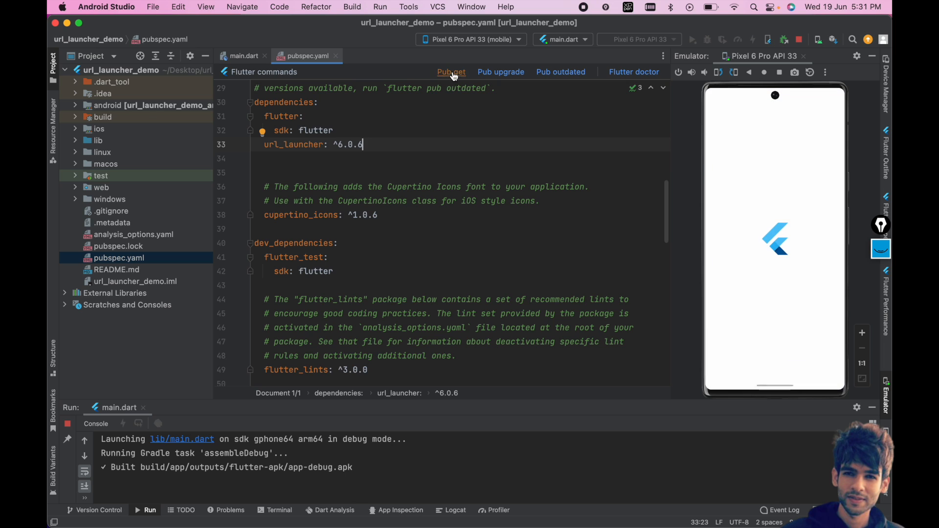
{"action": "left_click", "coordinate": [451, 72]}
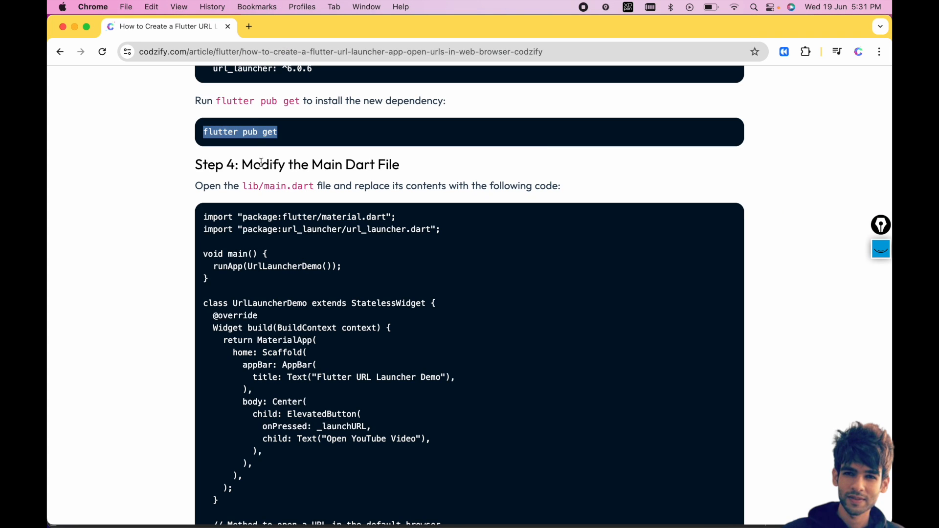
- Scroll to Step 4 and highlight the Open YouTube Video button label in the code
{"action": "scroll", "scroll_direction": "down", "scroll_amount": 3}
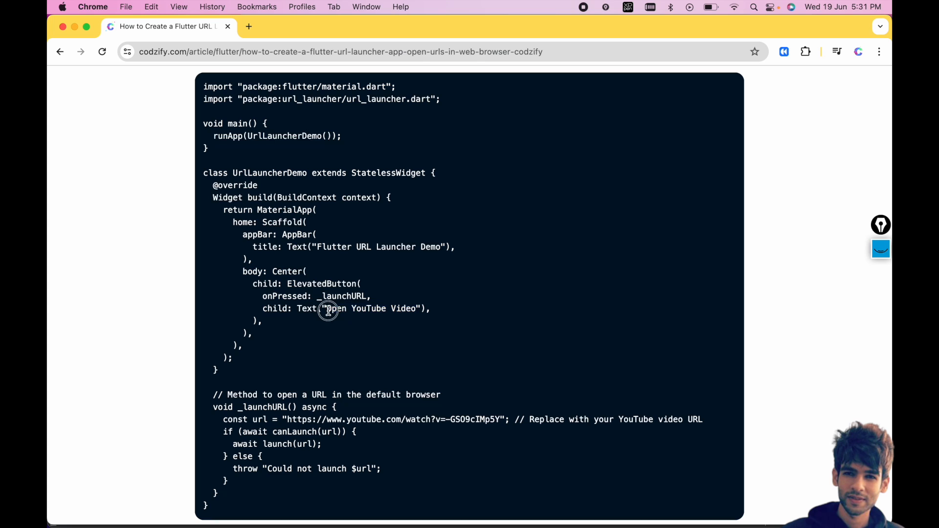
{"action": "double_click", "coordinate": [343, 296]}
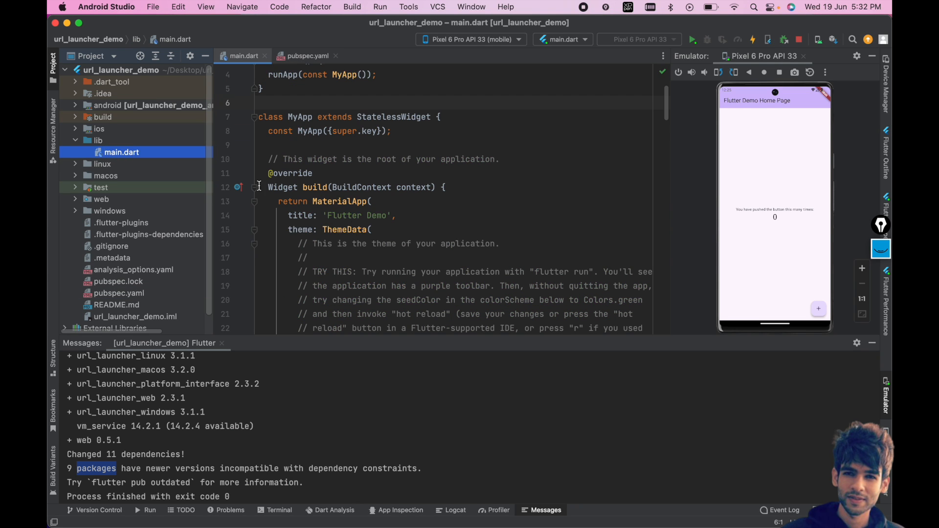
- Replace the default home comment block in main.dart with a Scaffold widget
{"action": "scroll", "scroll_direction": "down", "scroll_amount": 3}
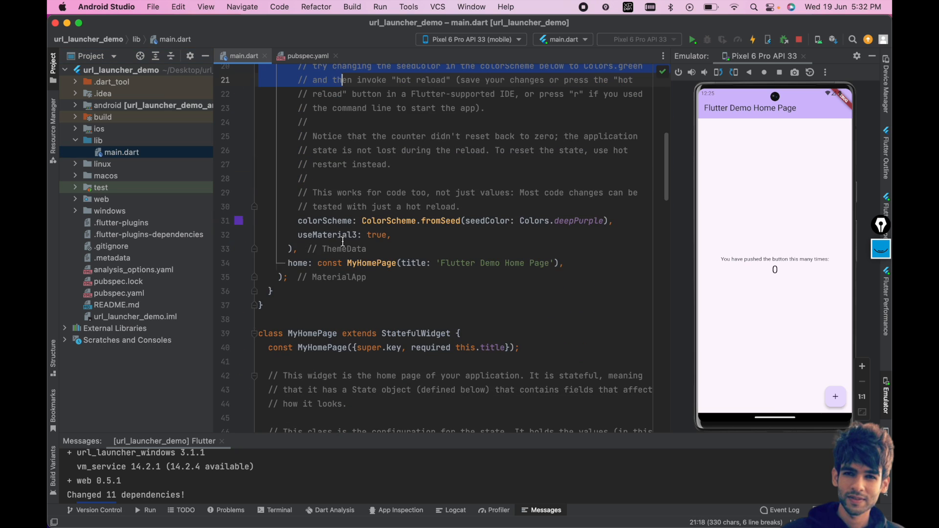
{"action": "left_click_drag", "start_coordinate": [344, 79], "coordinate": [560, 263]}
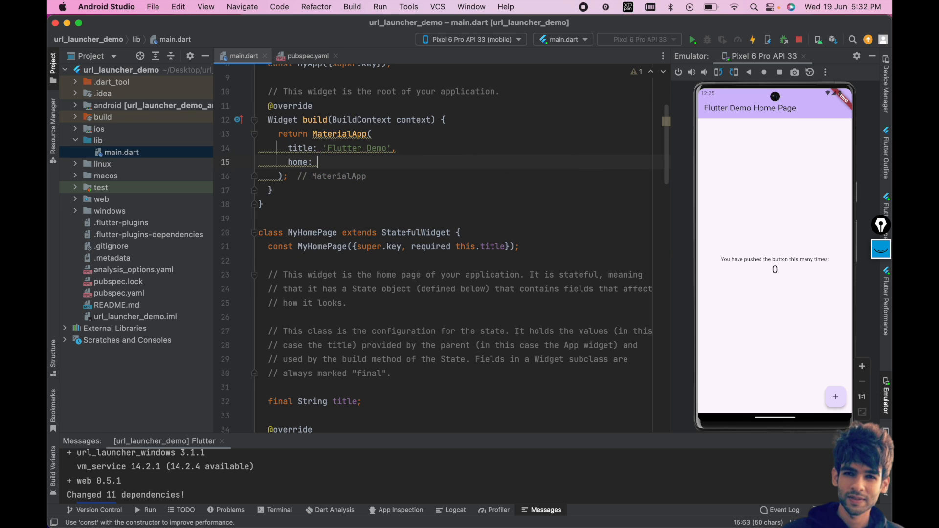
{"action": "type", "text": "Sca"}
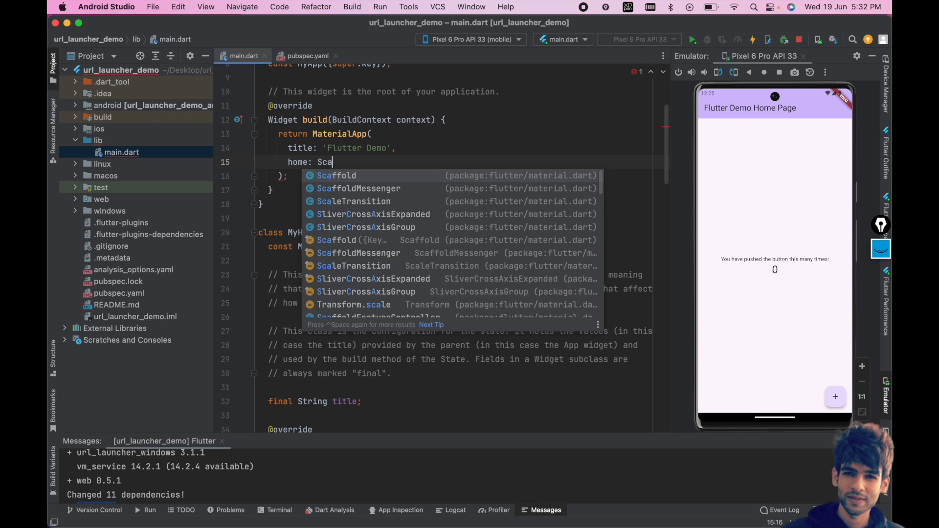
{"action": "left_click", "coordinate": [336, 175]}
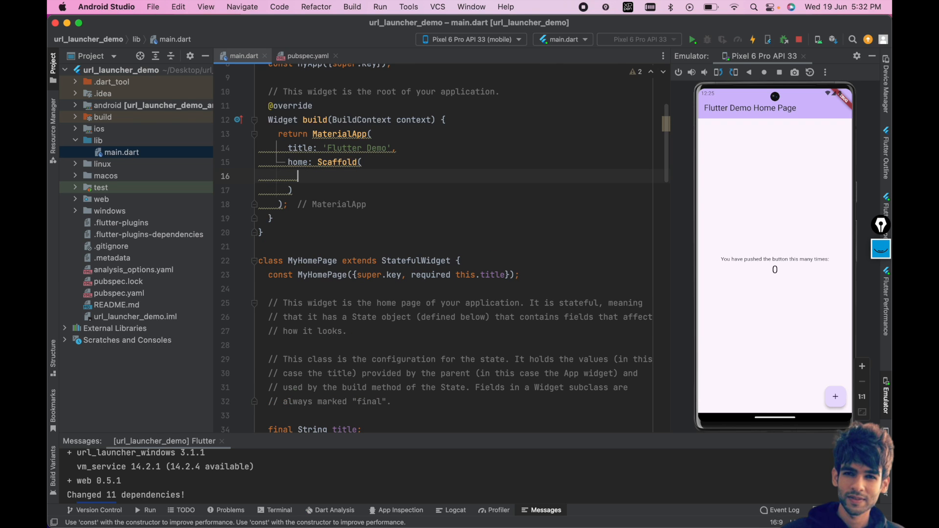
- Give the Scaffold an AppBar titled 'Flutter URL Launcher Demo' and start the body property
{"action": "type", "text": "appBar: App,"}
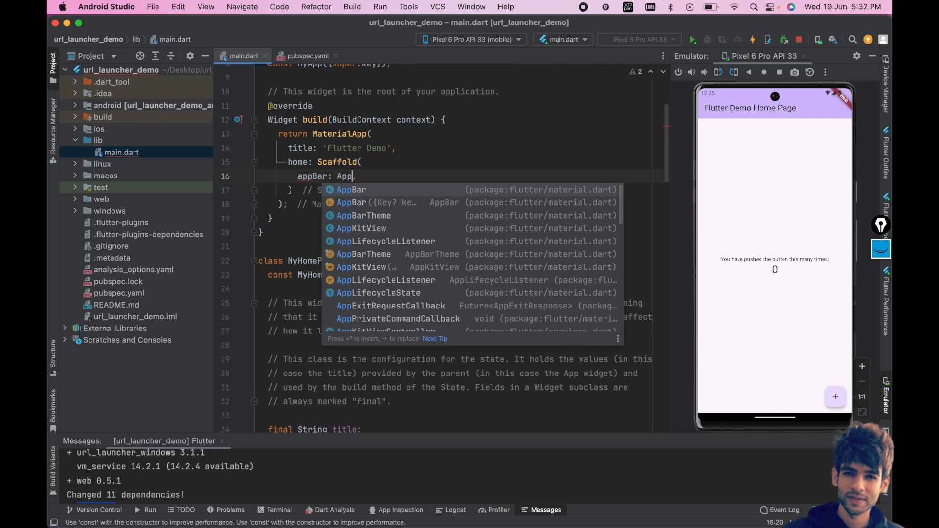
{"action": "key", "text": "enter"}
{"action": "type", "text": "title: Text(),"}
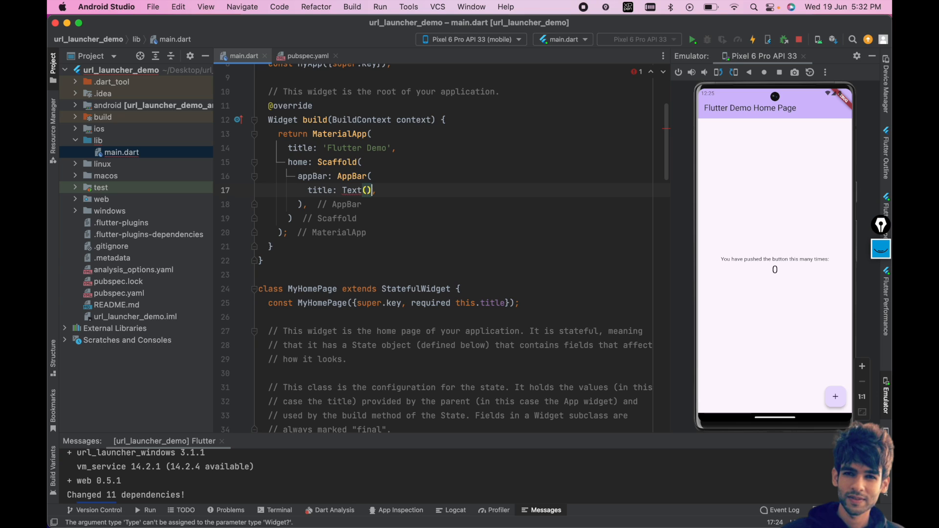
{"action": "type", "text": "'Fl'"}
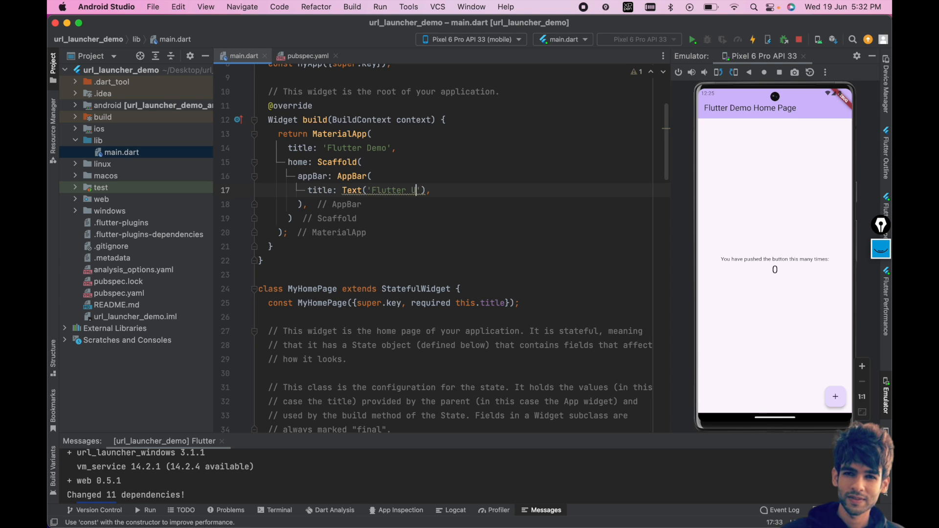
{"action": "type", "text": "RL Launcher"}
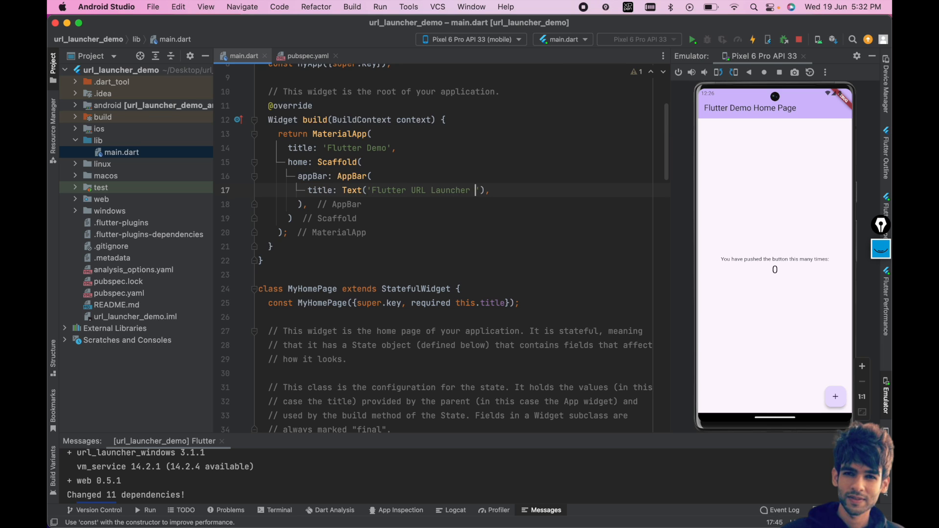
{"action": "type", "text": "Demo"}
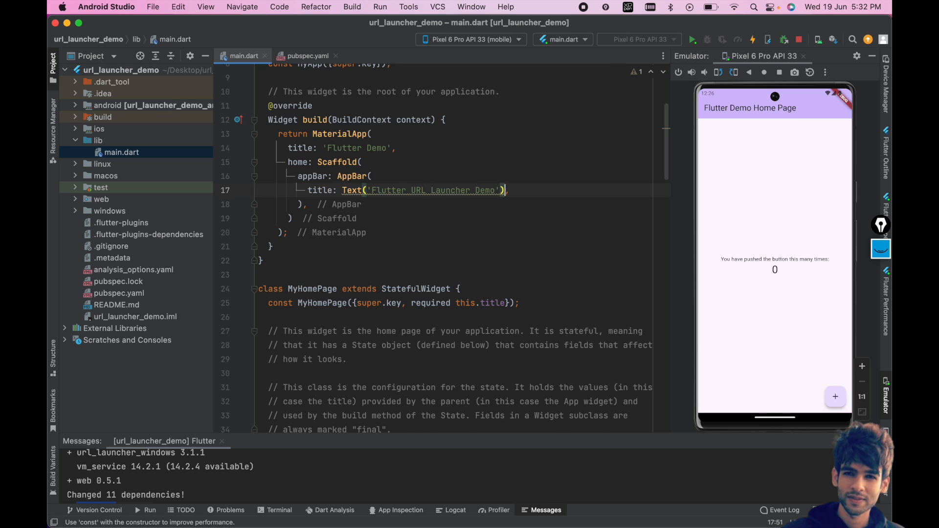
{"action": "type", "text": "body"}
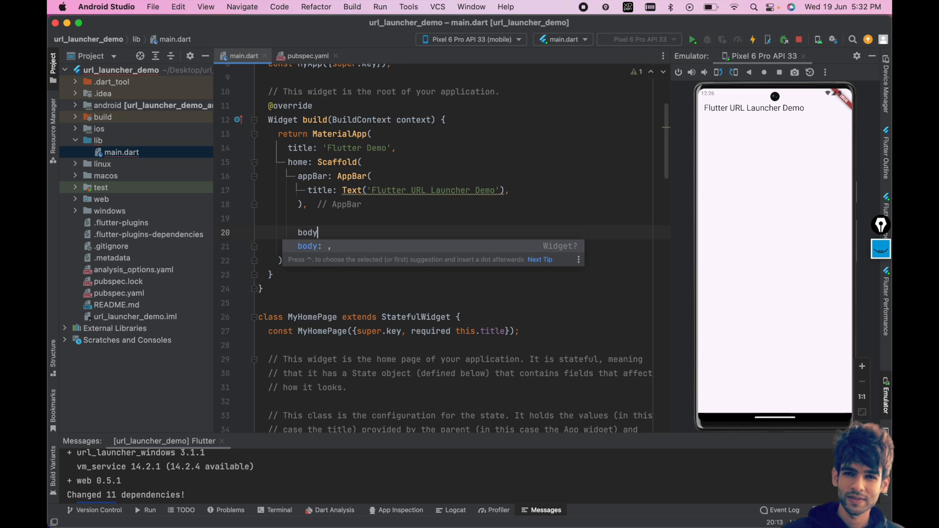
- Add a Center with an ElevatedButton labelled 'Open YouTube Videos' and an onPressed handler
{"action": "type", "text": "Center("}
{"action": "type", "text": "child: ,"}
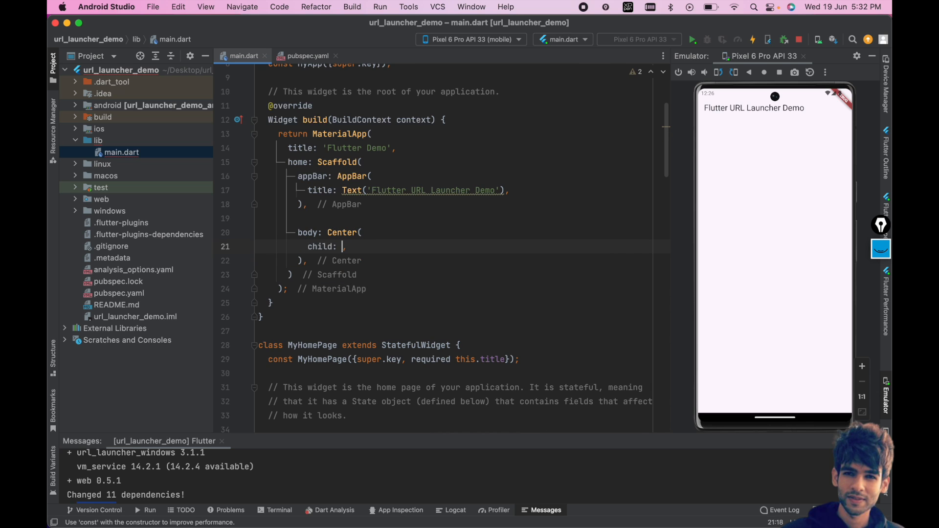
{"action": "type", "text": "ElevatedButton"}
{"action": "type", "text": "child: Text,"}
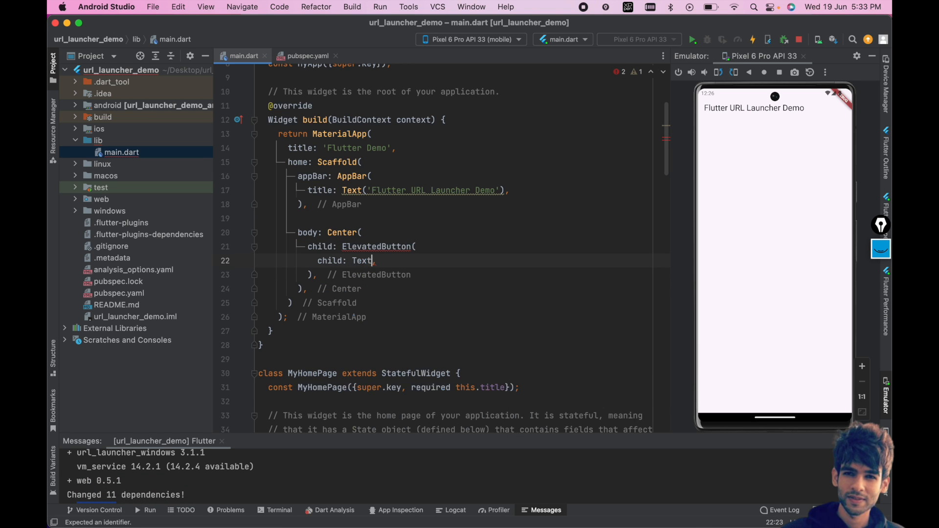
{"action": "type", "text": "('')"}
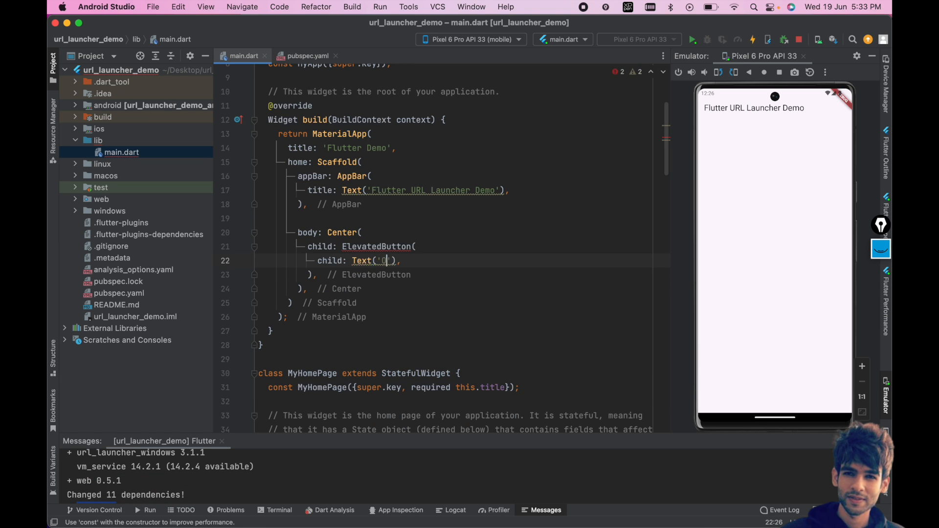
{"action": "type", "text": "Open You"}
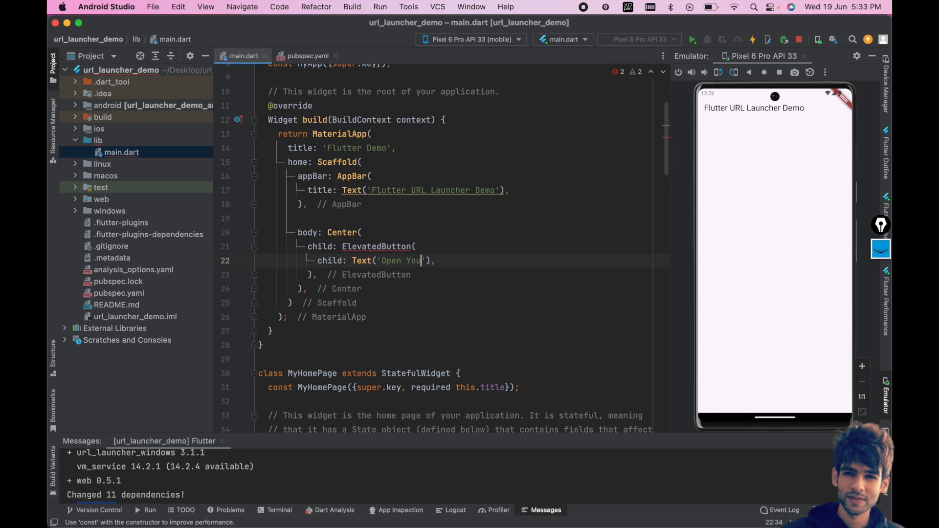
{"action": "type", "text": "Tube Videos"}
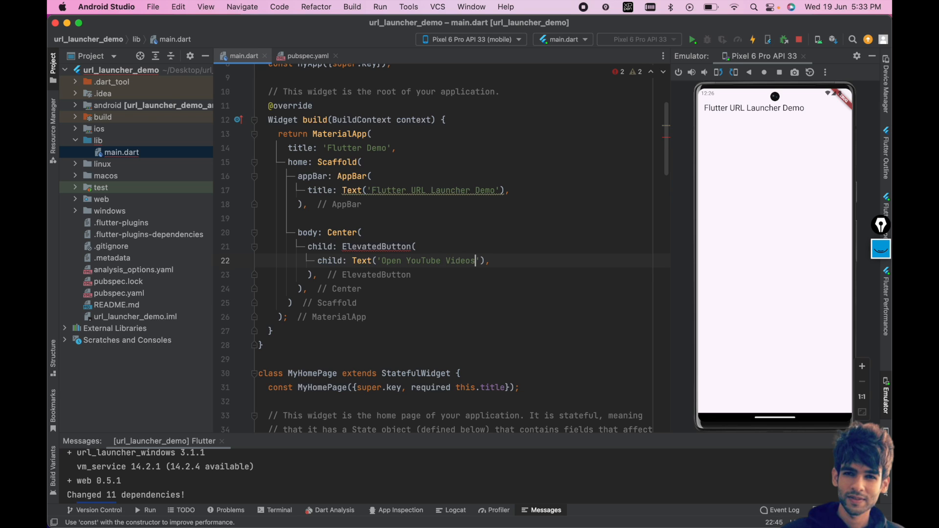
{"action": "type", "text": "on"}
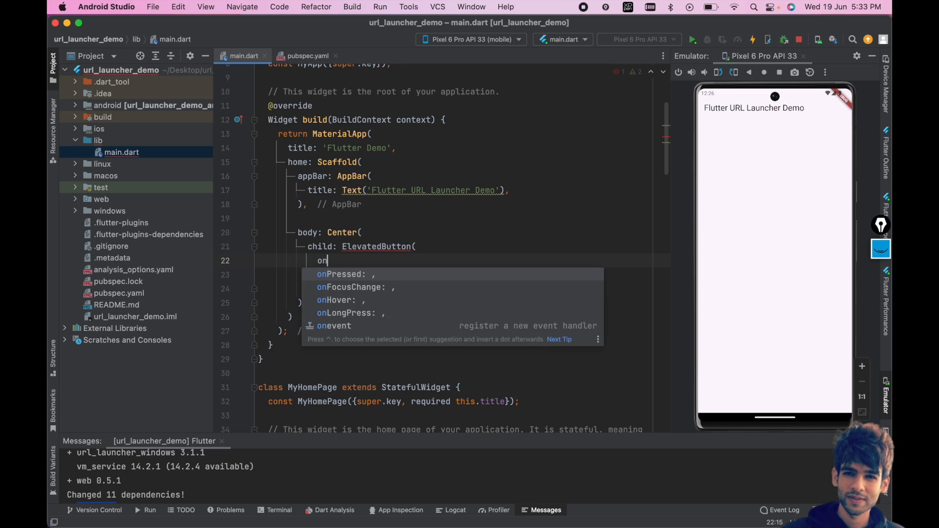
{"action": "key", "text": "Enter"}
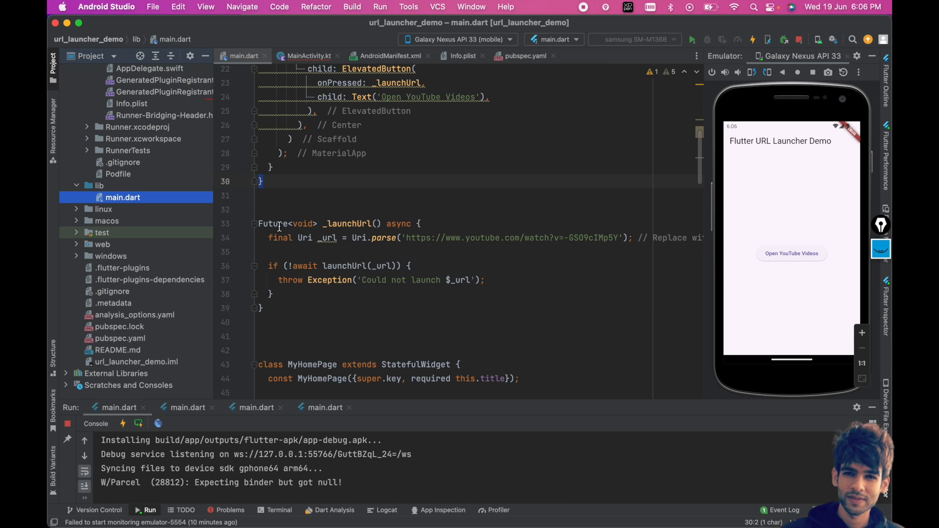
{"action": "double_click", "coordinate": [347, 224]}
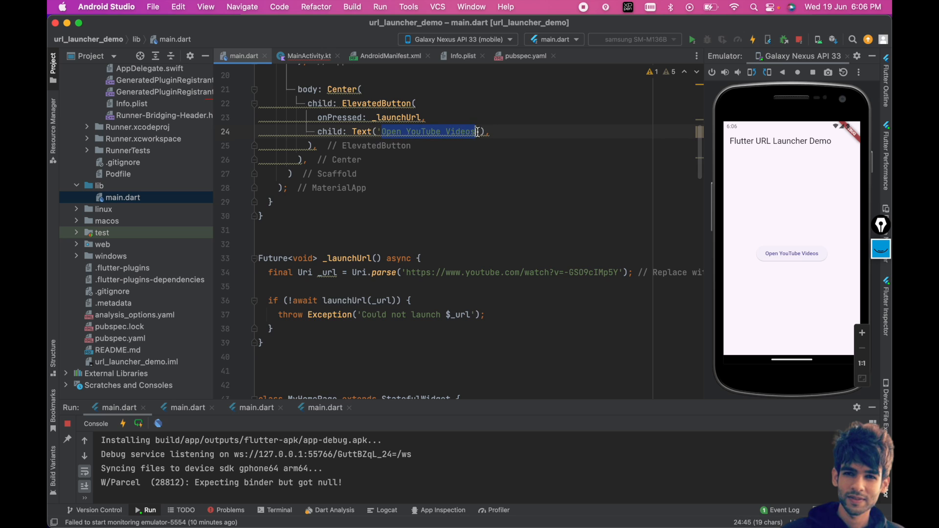
{"action": "left_click", "coordinate": [399, 273]}
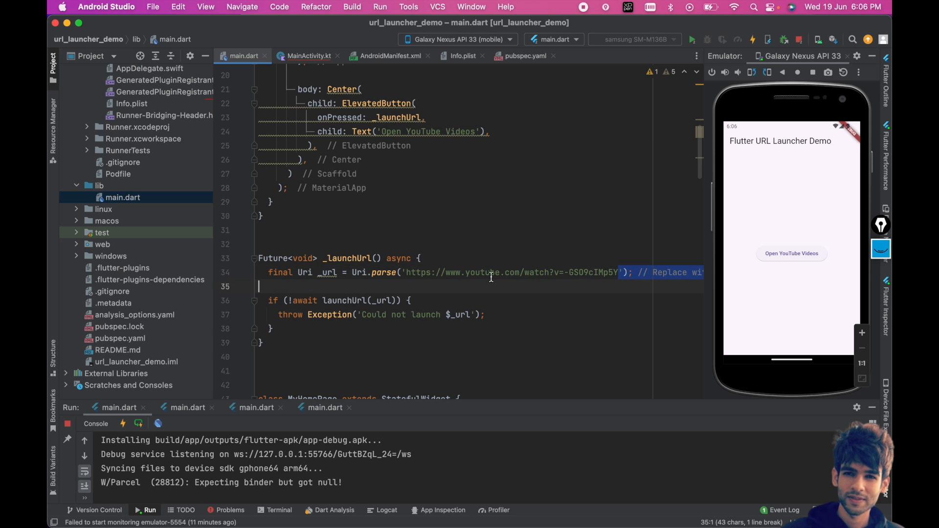
{"action": "double_click", "coordinate": [344, 300]}
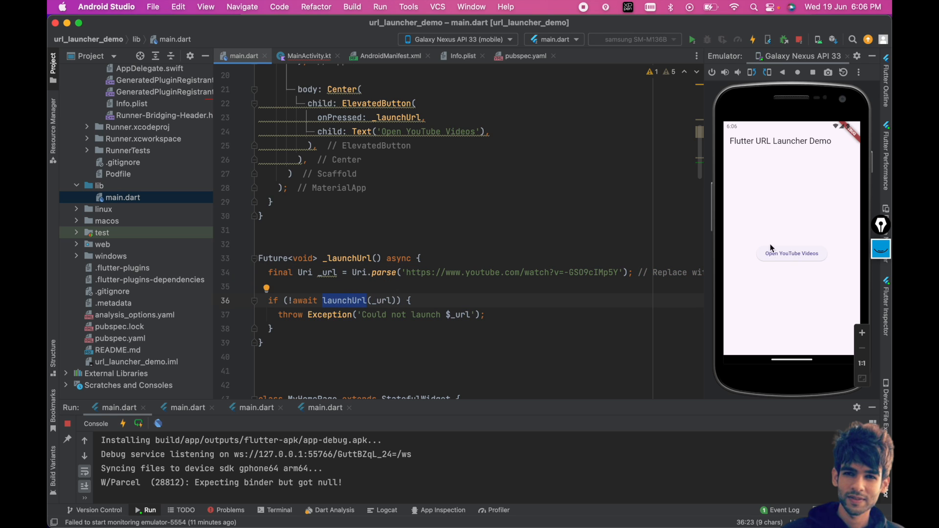
{"action": "mouse_move", "coordinate": [766, 200]}
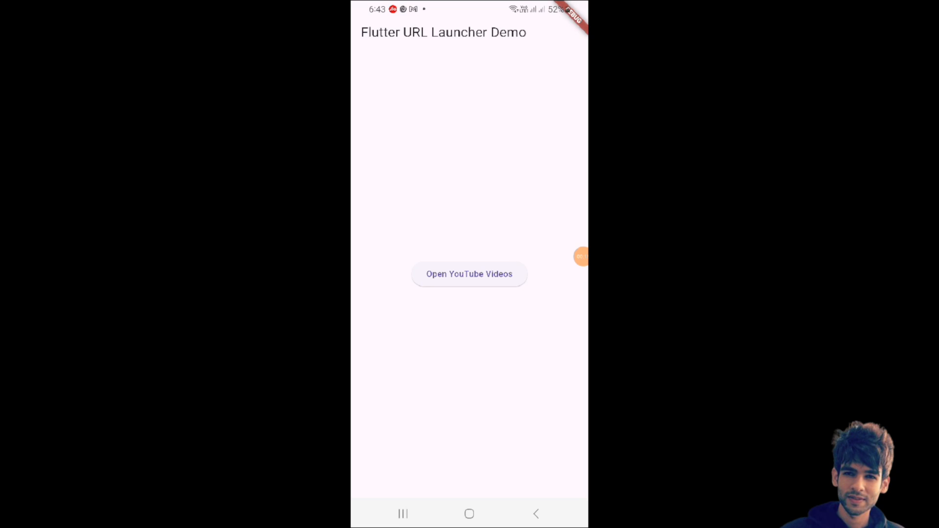
- Tap the 'Open YouTube Videos' button on the phone to launch the YouTube link
{"action": "left_click", "coordinate": [469, 274]}
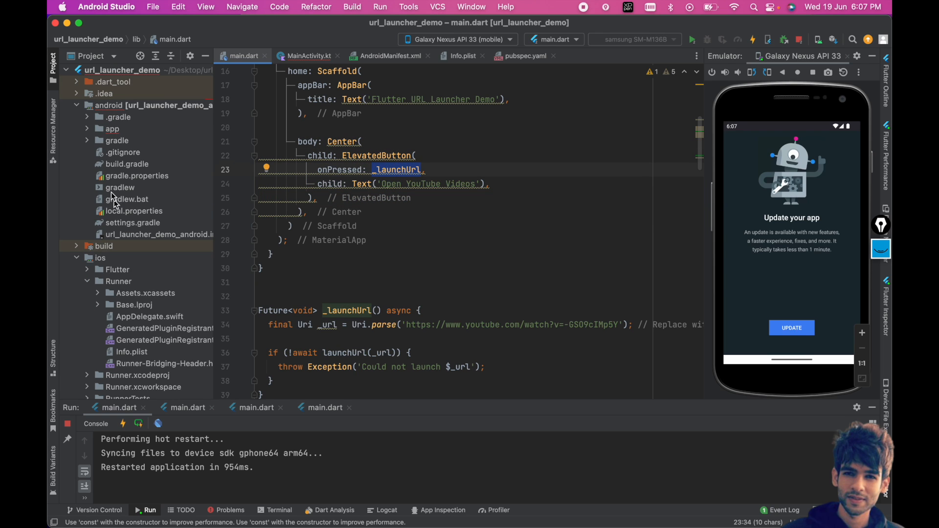
{"action": "mouse_move", "coordinate": [99, 109]}
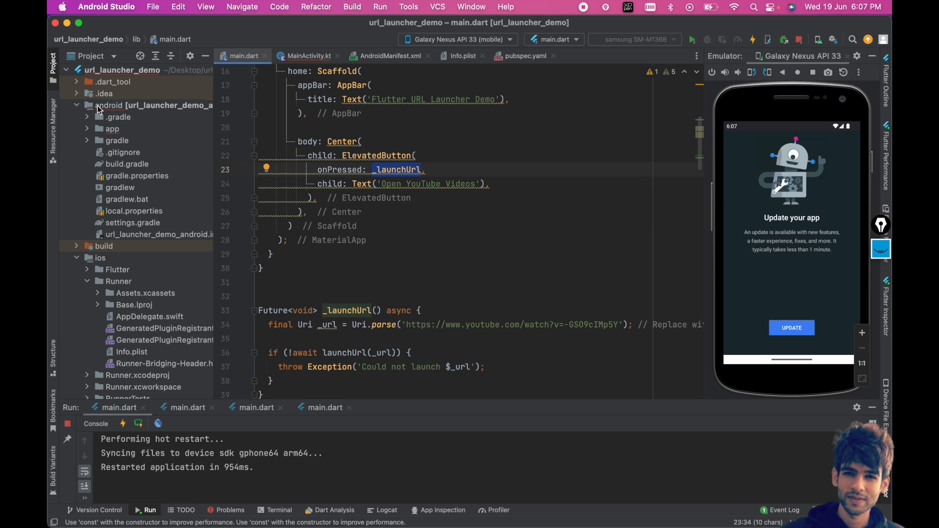
- Expand the android folder in the Project panel and open the iOS Info.plist file
{"action": "left_click", "coordinate": [112, 130]}
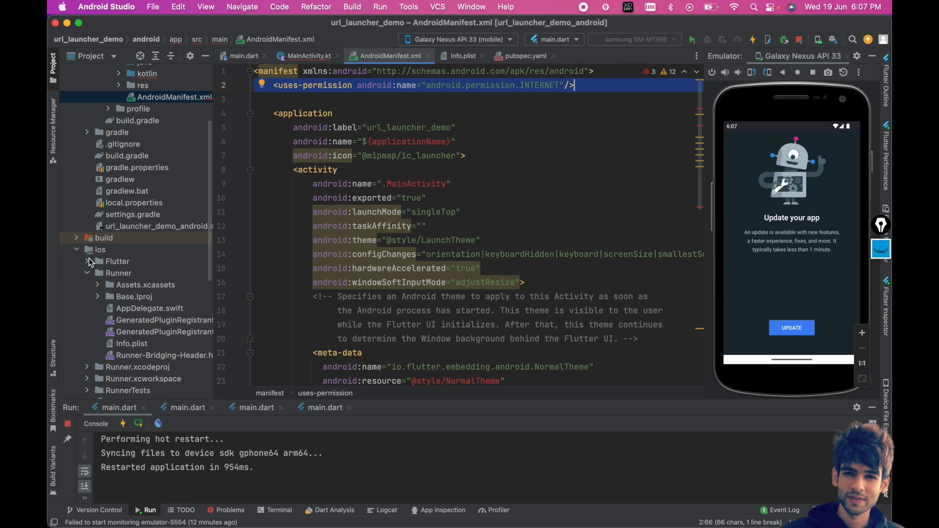
{"action": "left_click", "coordinate": [130, 343]}
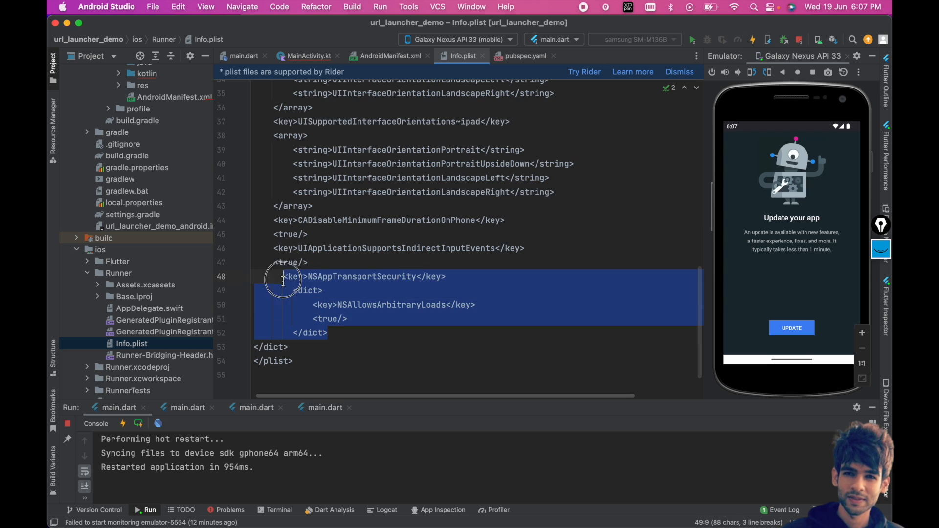
{"action": "left_click", "coordinate": [282, 275]}
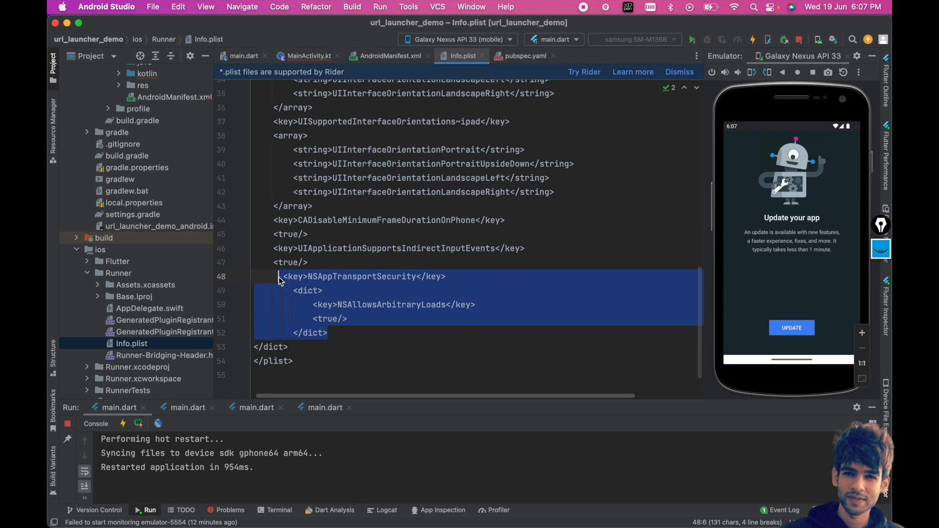
{"action": "left_click", "coordinate": [306, 290]}
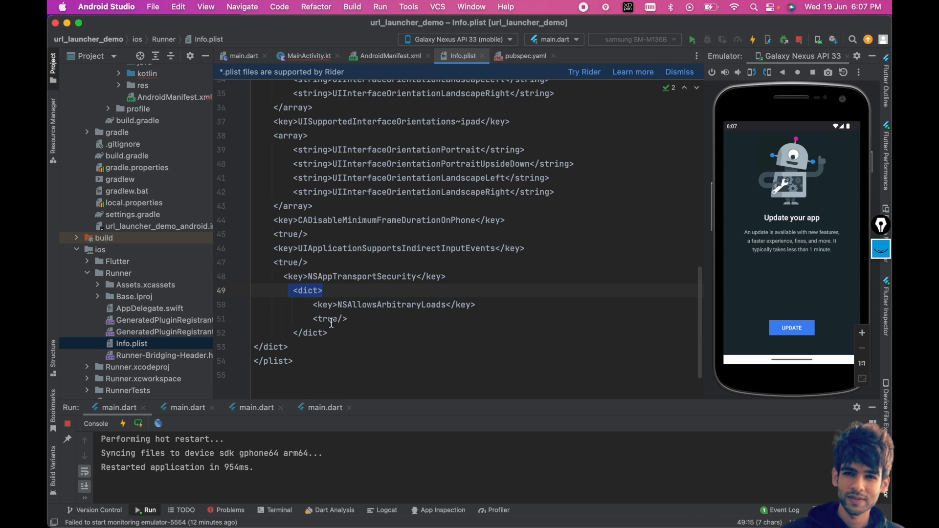
{"action": "left_click_drag", "start_coordinate": [282, 275], "coordinate": [327, 333]}
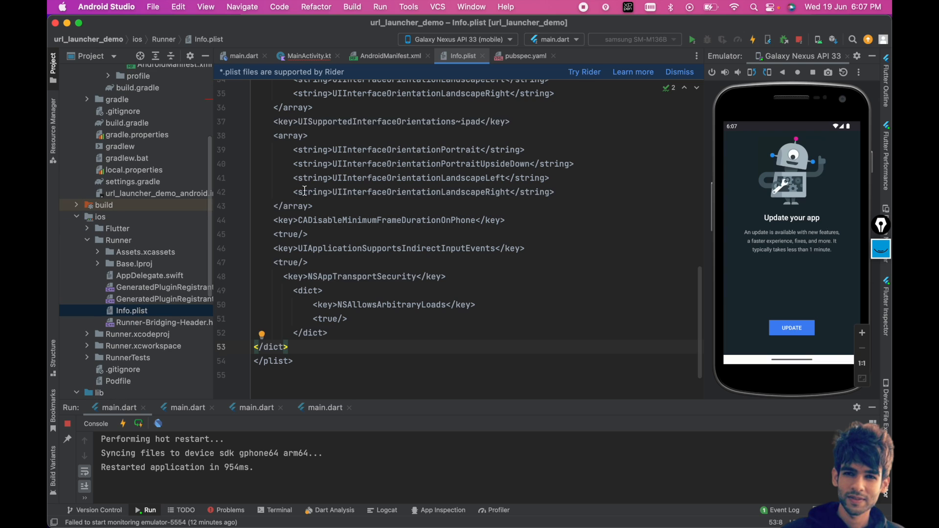
{"action": "left_click", "coordinate": [525, 56]}
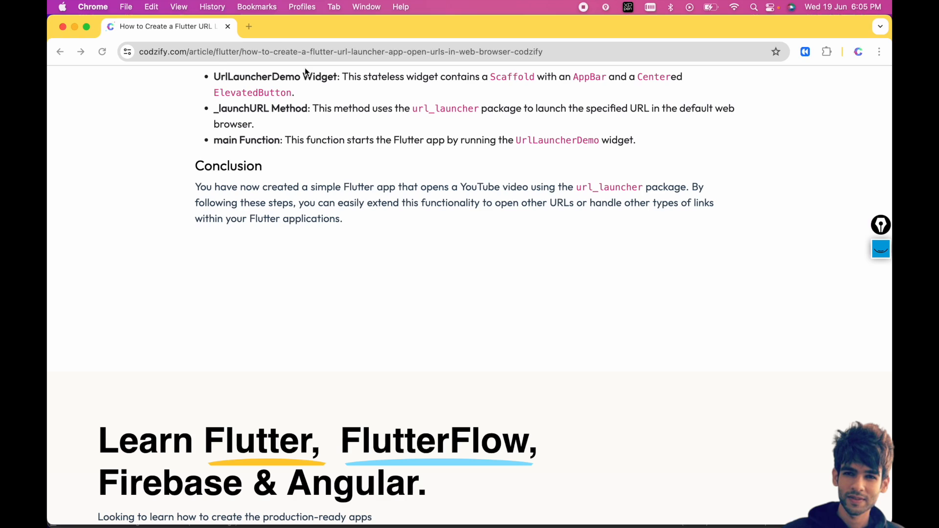
- Search pub.dev for 'url' and open the url_launcher 6.3.0 package page
{"action": "left_click", "coordinate": [248, 25]}
{"action": "type", "text": "pub.dev"}
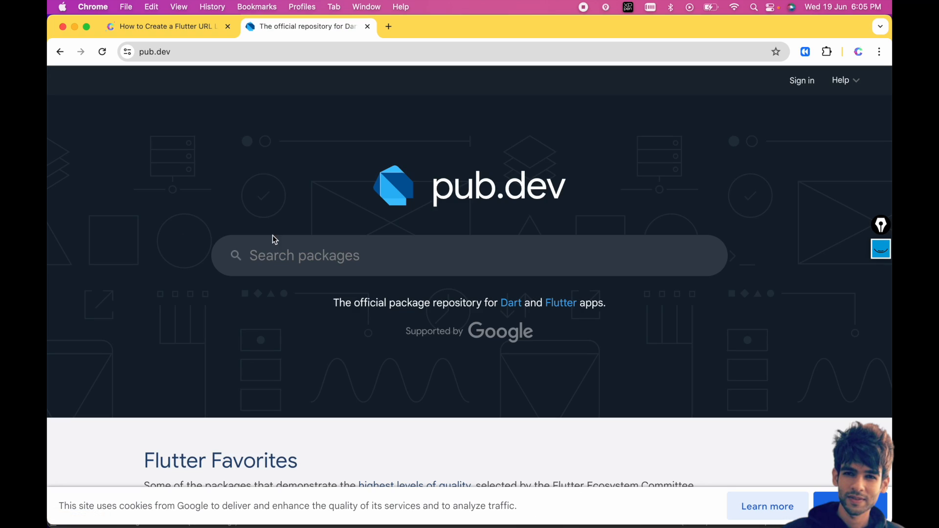
{"action": "type", "text": "url"}
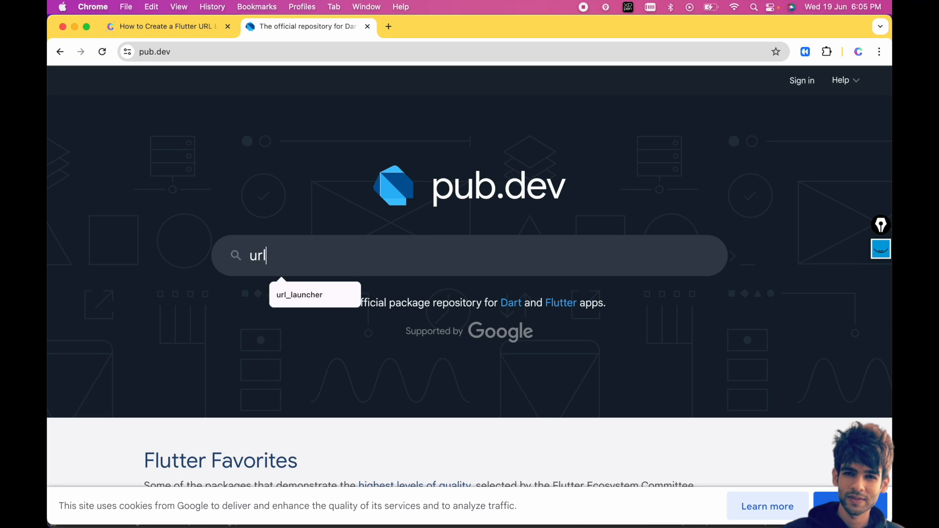
{"action": "left_click", "coordinate": [300, 295]}
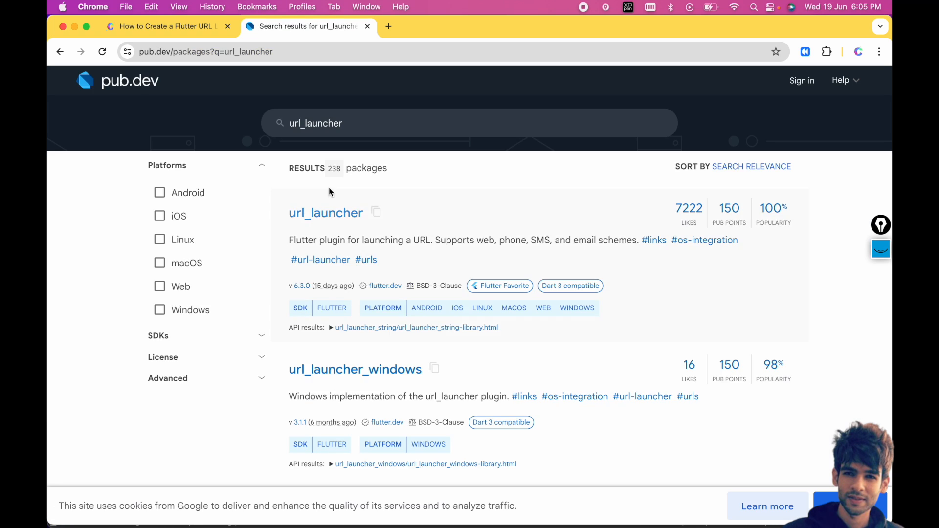
{"action": "left_click", "coordinate": [325, 212]}
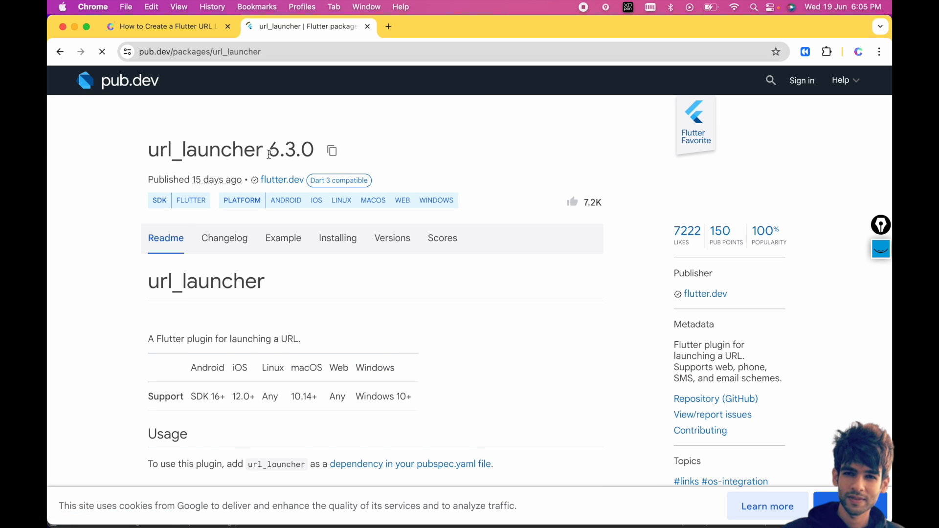
- Return to the Codzify article's Step 4 code and highlight the launchUrl call in _launchUrl
{"action": "left_click", "coordinate": [167, 26]}
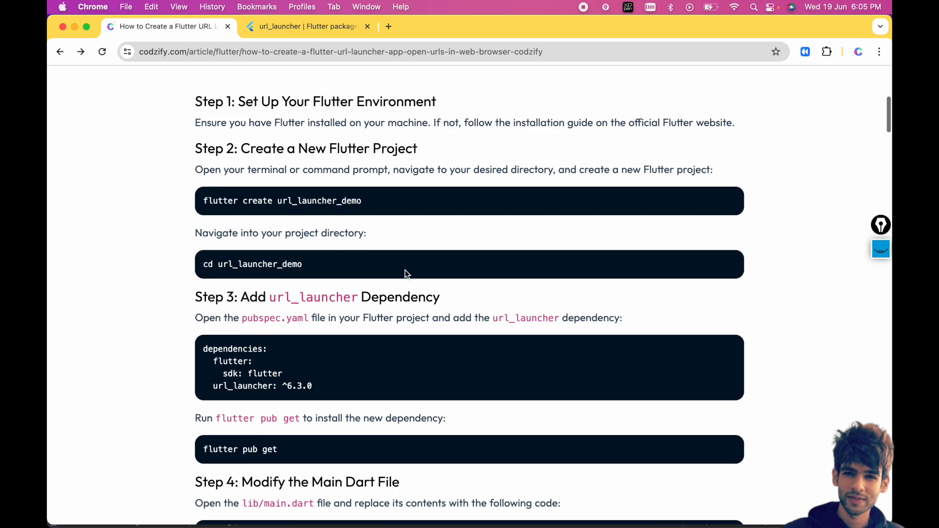
{"action": "scroll", "scroll_direction": "down", "scroll_amount": 3}
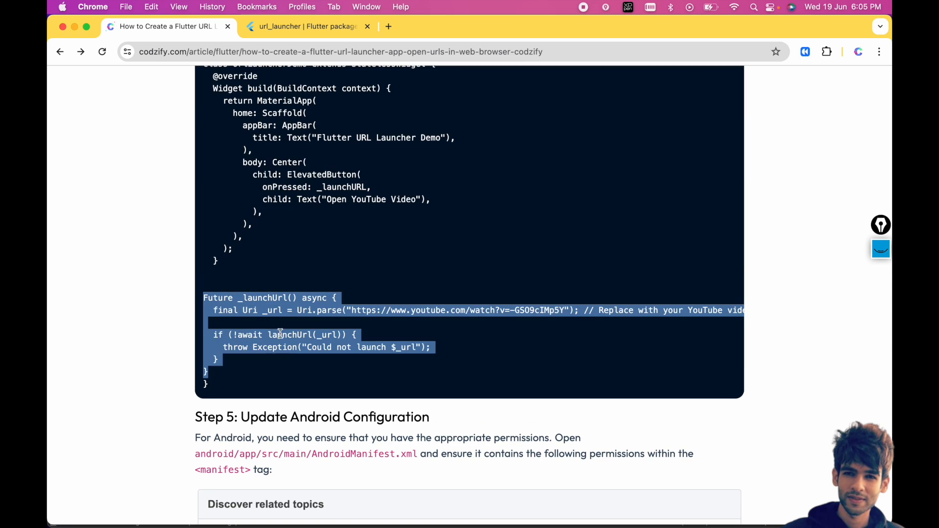
{"action": "double_click", "coordinate": [288, 334]}
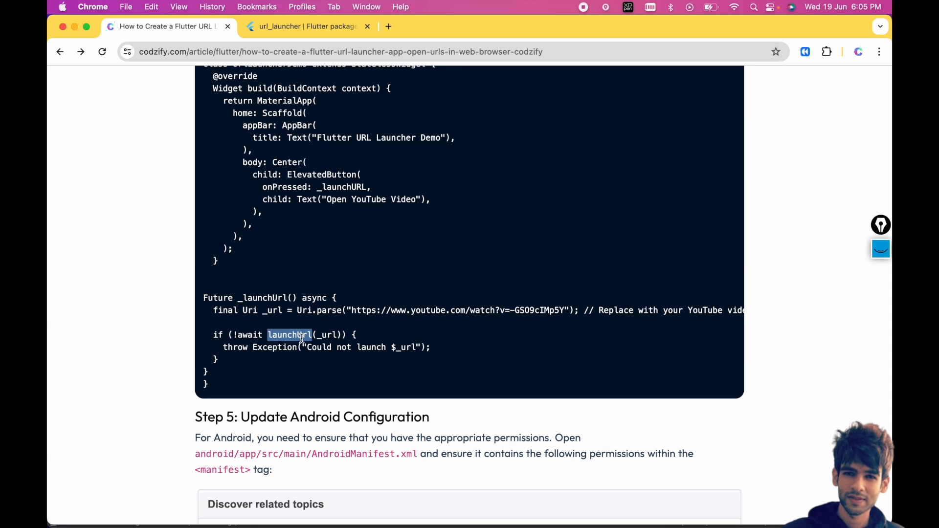